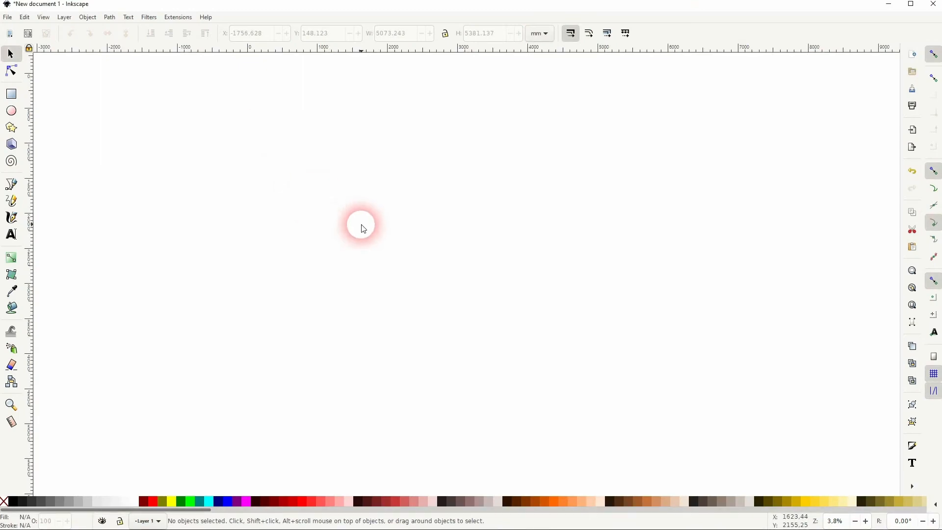
Draw a six-cornered regular hexagon with the Polygon tool, pink-filled with a thick black outline.
click(10, 126)
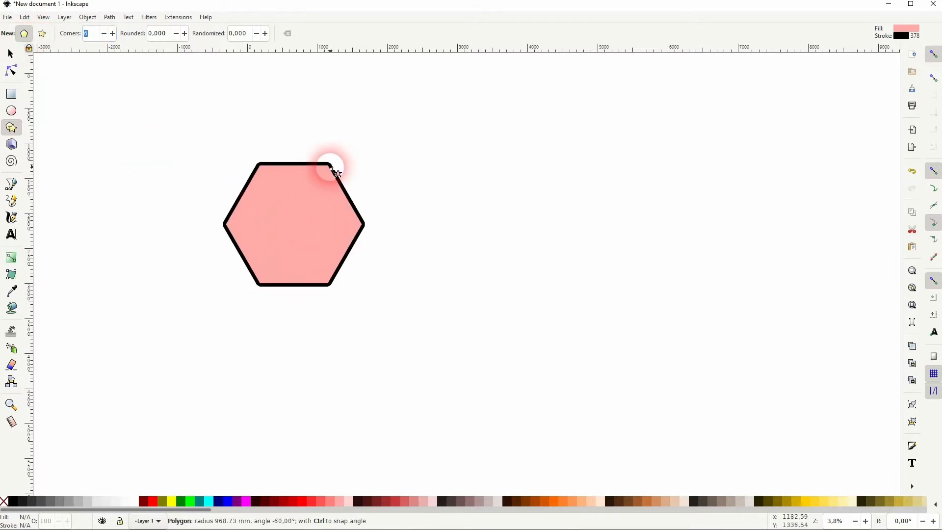
click(10, 53)
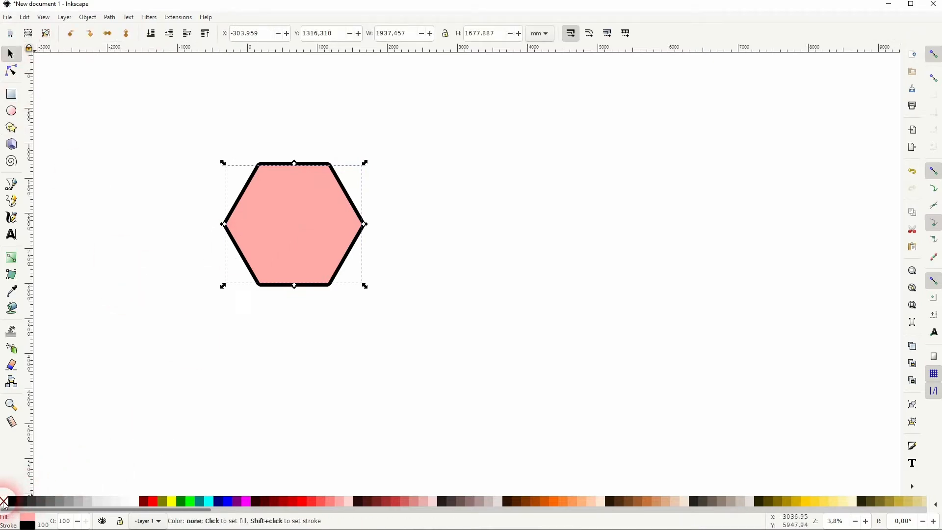
Remove the hexagon's fill, scale it to about 156 mm wide with a 5 mm black outline.
click(5, 502)
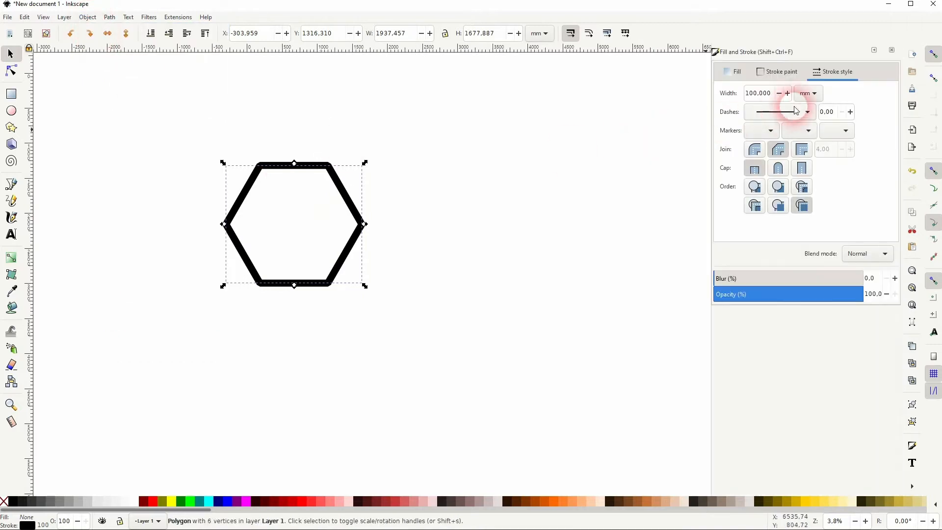
triple_click(759, 94)
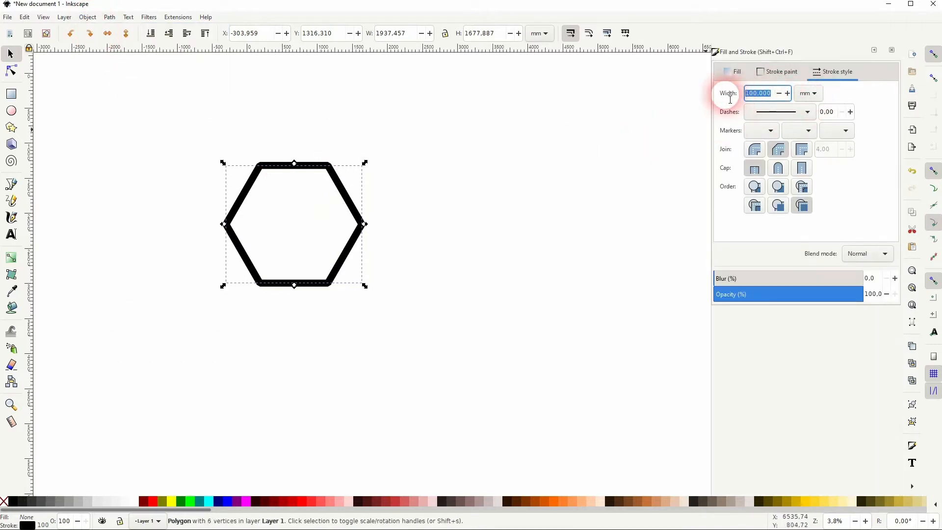
text(5.000)
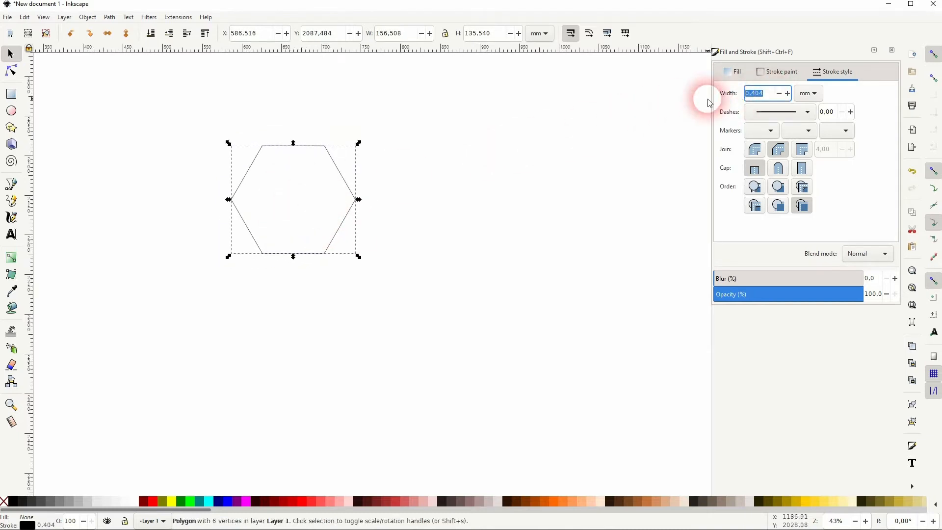
click(306, 255)
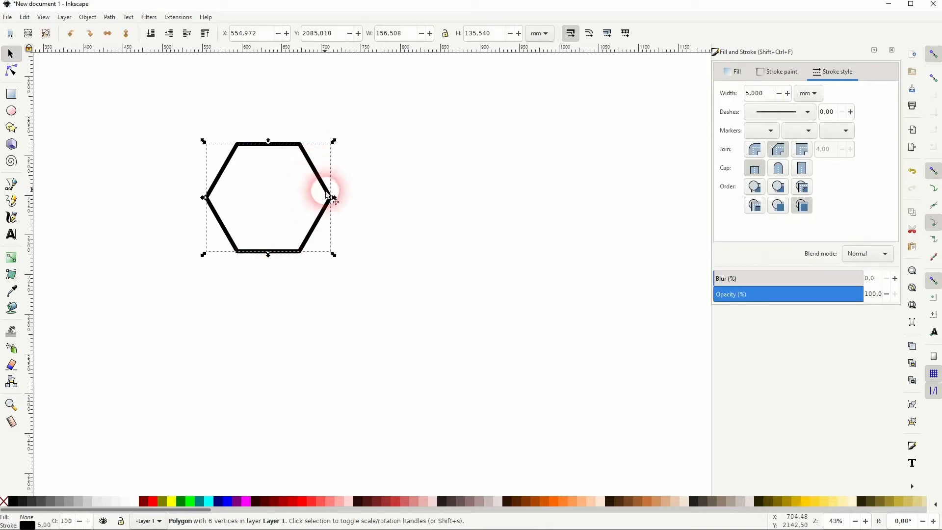
mouse_move(317, 183)
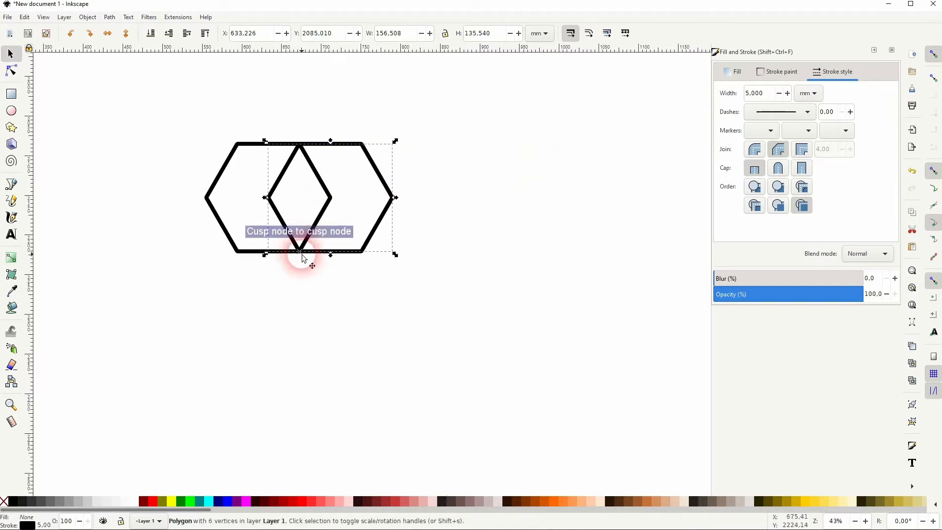
Duplicate the hexagon and snap copies edge to edge into a larger honeycomb of cubes.
click(93, 207)
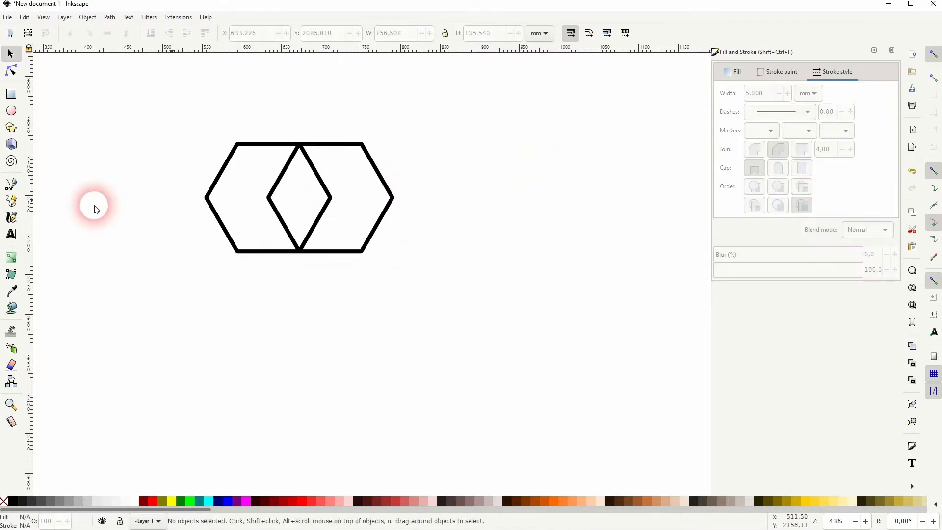
mouse_move(300, 252)
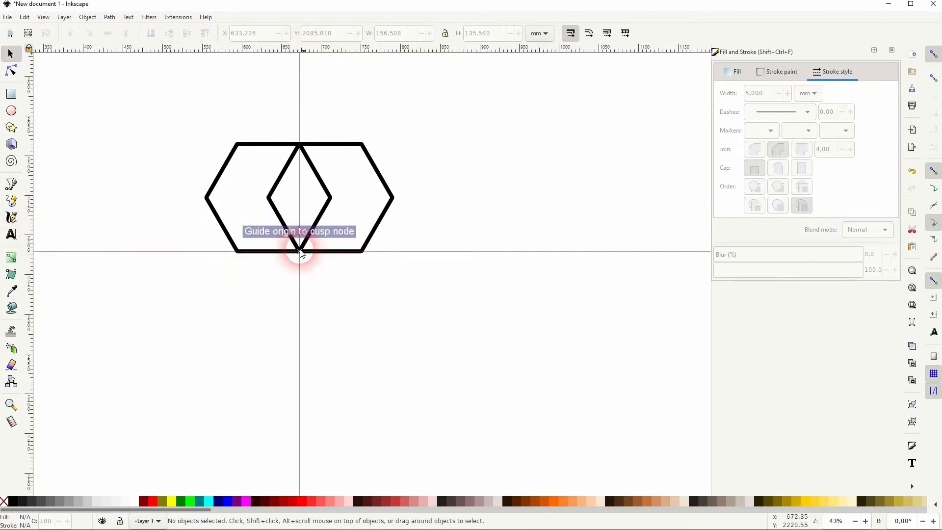
mouse_move(399, 219)
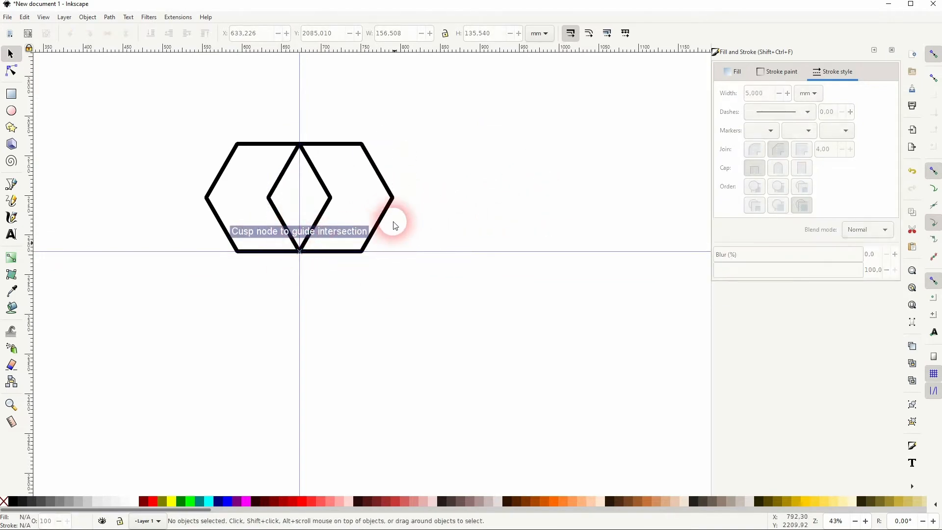
click(388, 229)
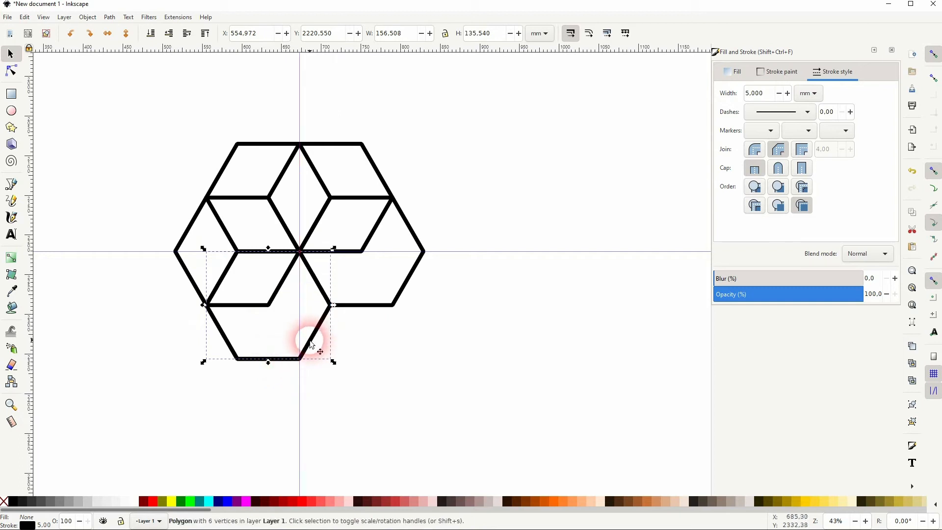
click(489, 318)
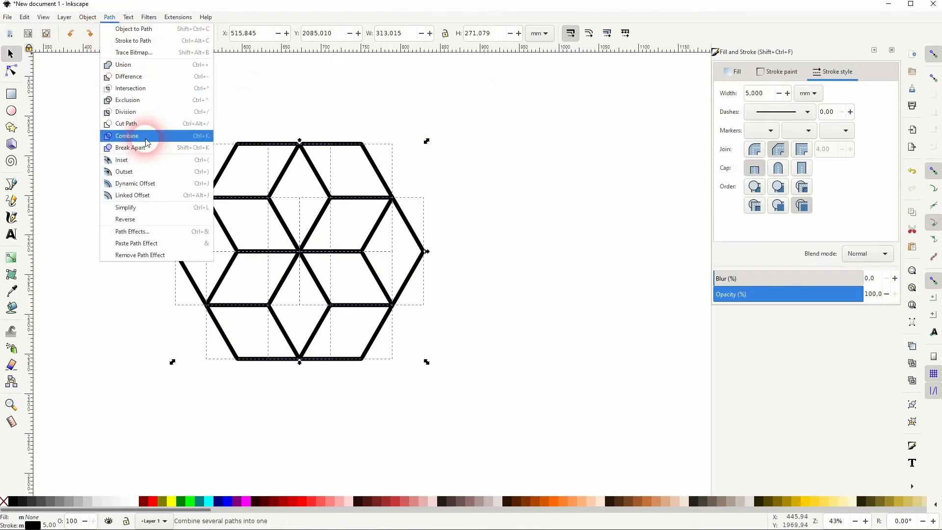
Combine all the selected hexagon copies into a single cube-pattern path.
click(127, 135)
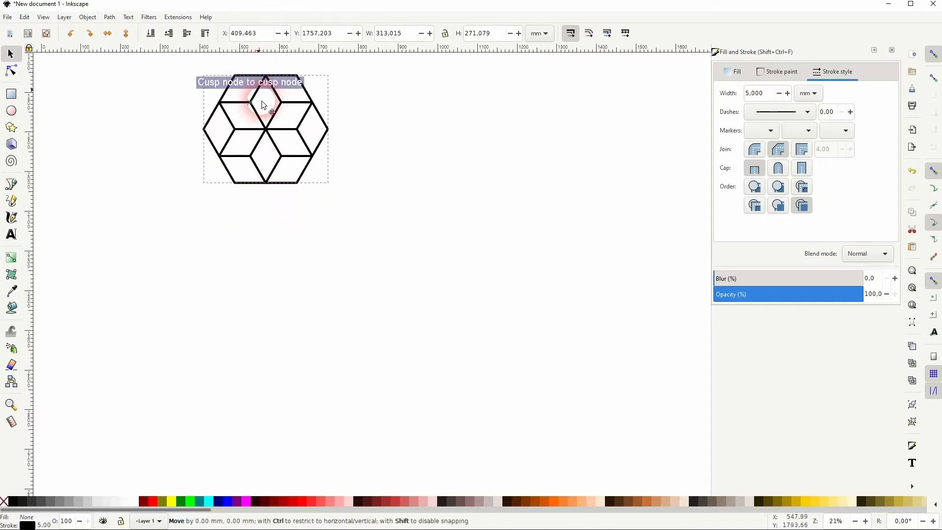
Stack pattern copies downward, keeping only the top and bottom copies far apart.
drag(261, 105, 244, 188)
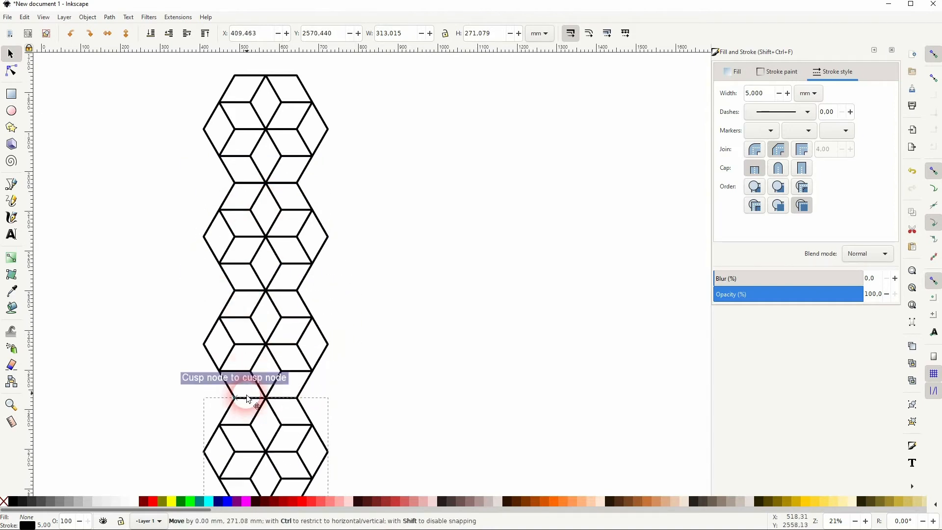
scroll(down, 3)
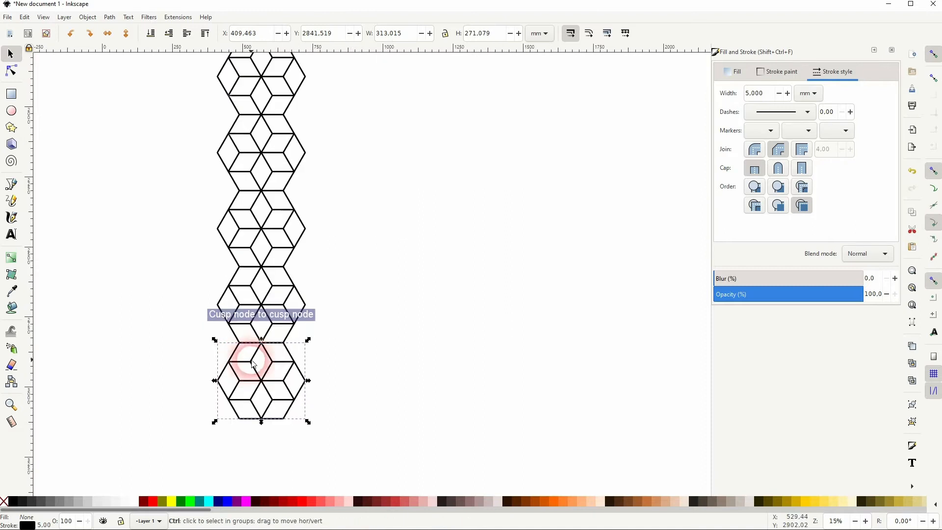
click(344, 334)
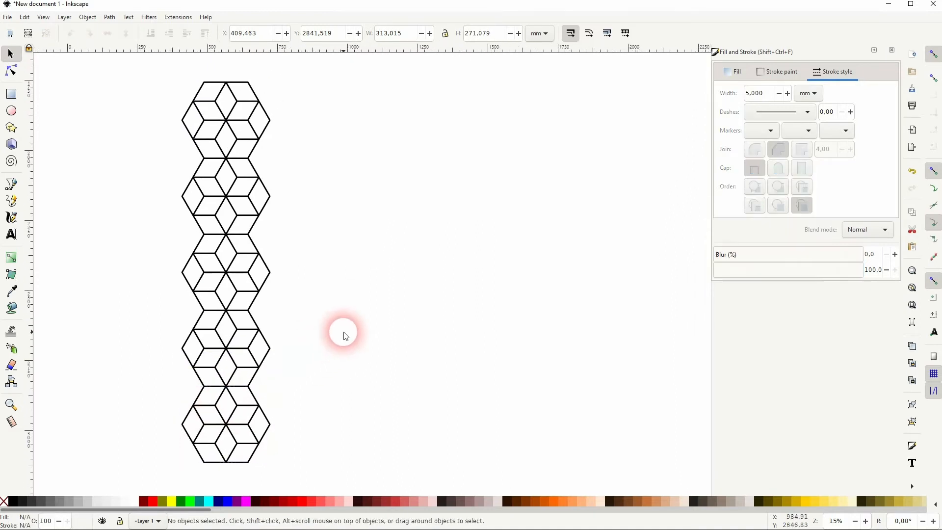
scroll(up, 3)
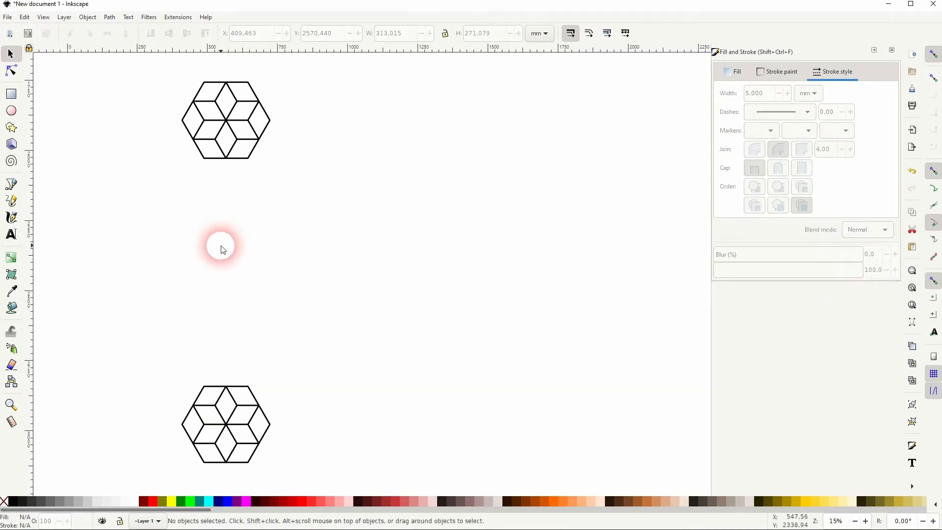
Set the lower pattern's stroke width to 40 mm, leaving only small diamond gaps.
click(226, 424)
text(100,000)
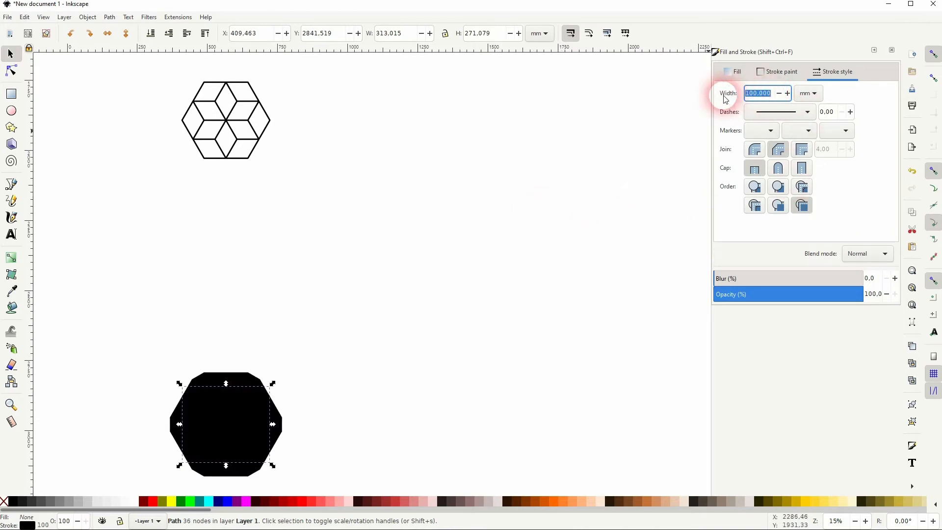
text(50.000)
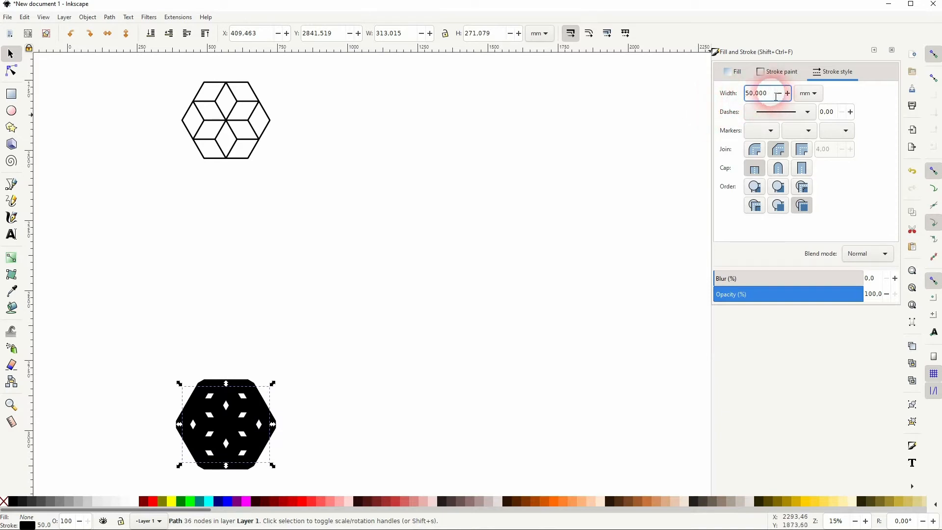
triple_click(755, 93)
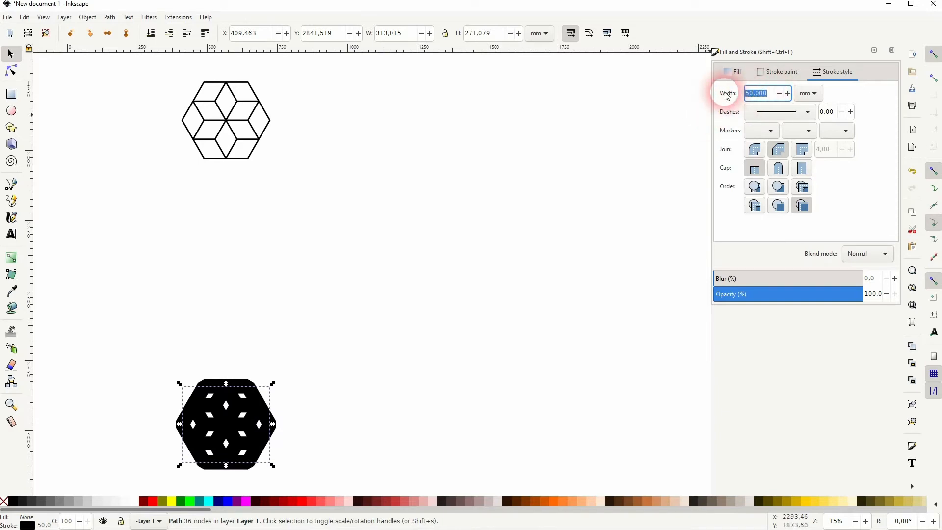
click(778, 94)
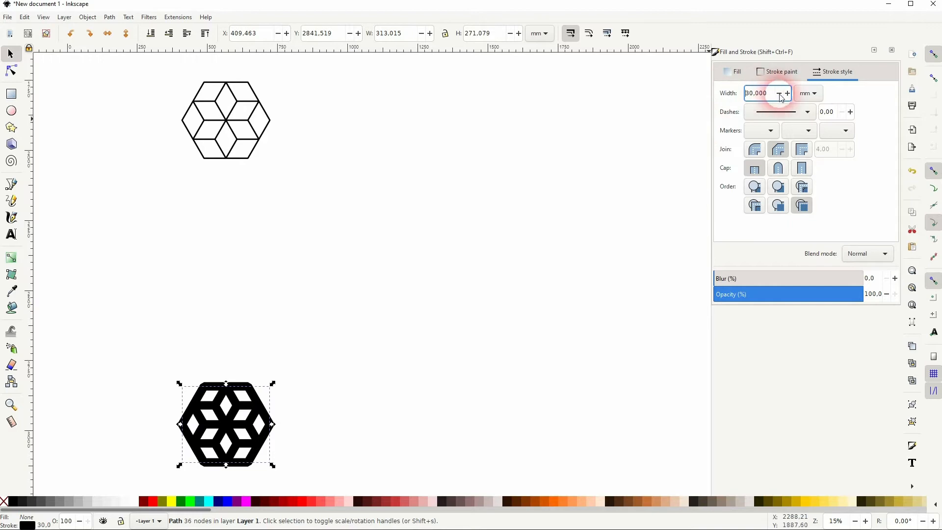
click(786, 93)
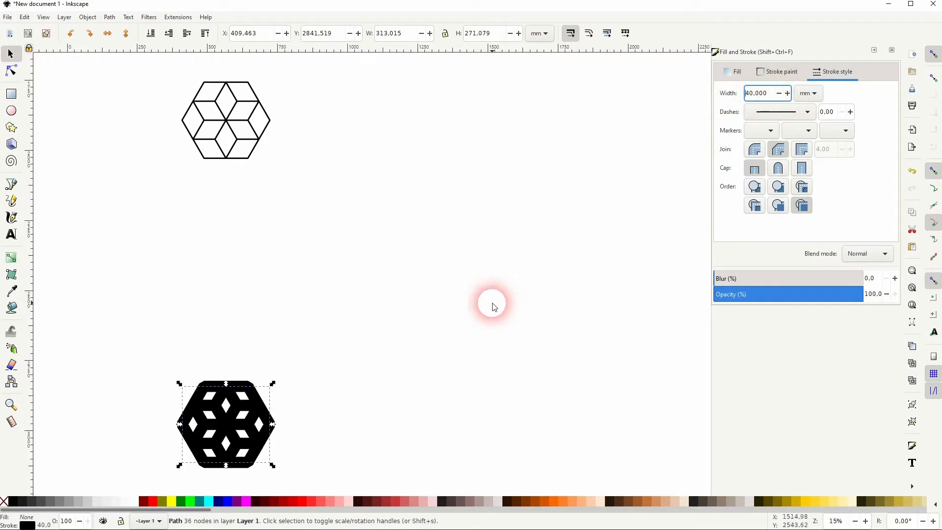
click(492, 303)
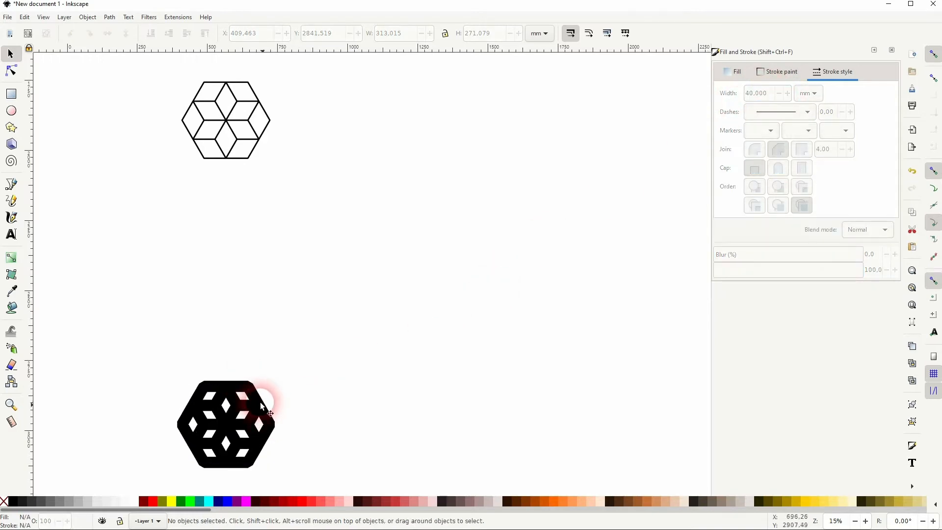
mouse_move(210, 158)
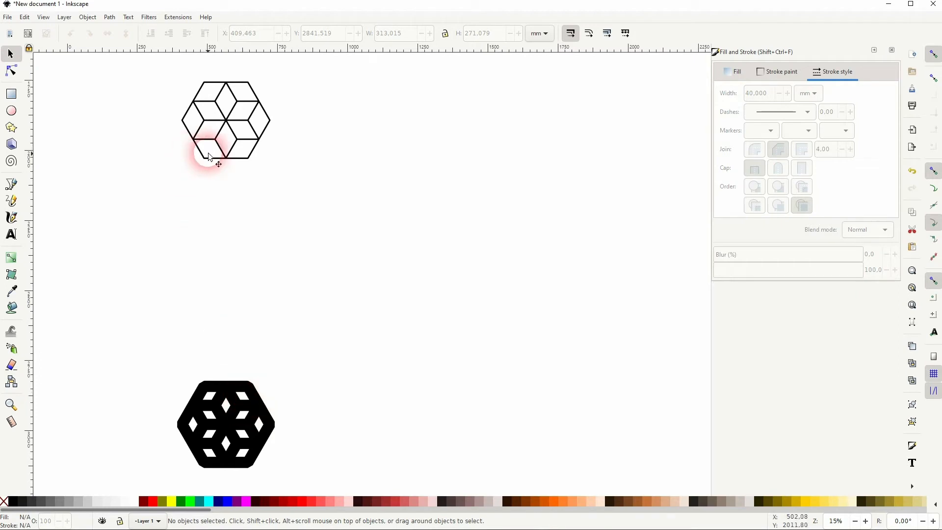
Interpolate 3 steps between the thin and bold patterns via Generate from Path, dismissing the warning.
key(ctrl+a)
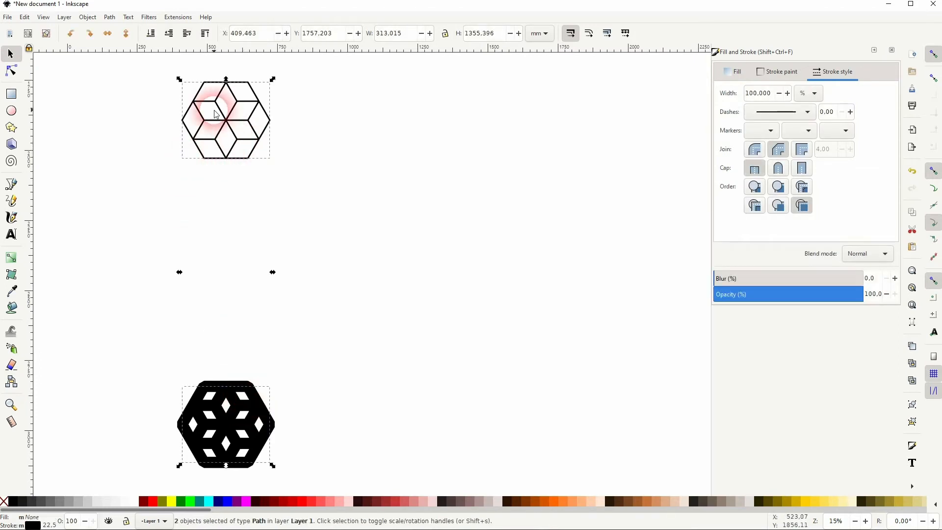
click(177, 17)
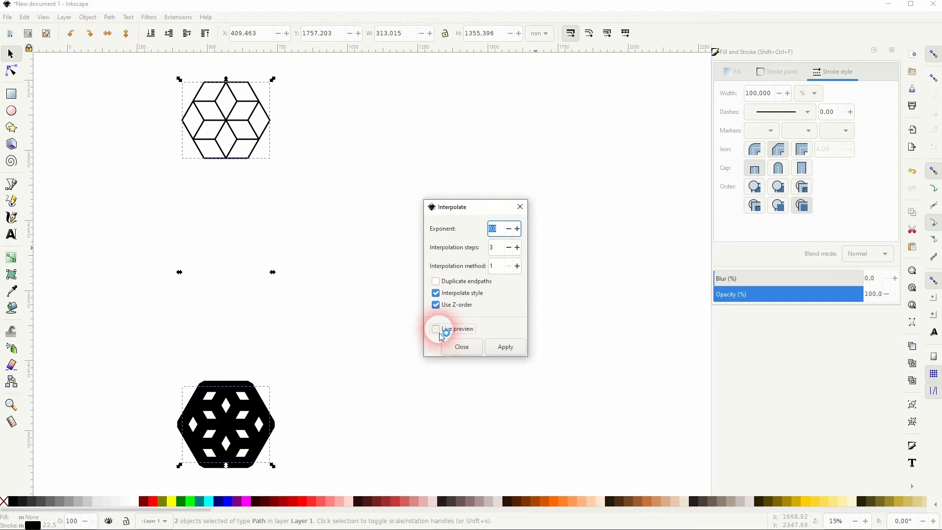
click(504, 346)
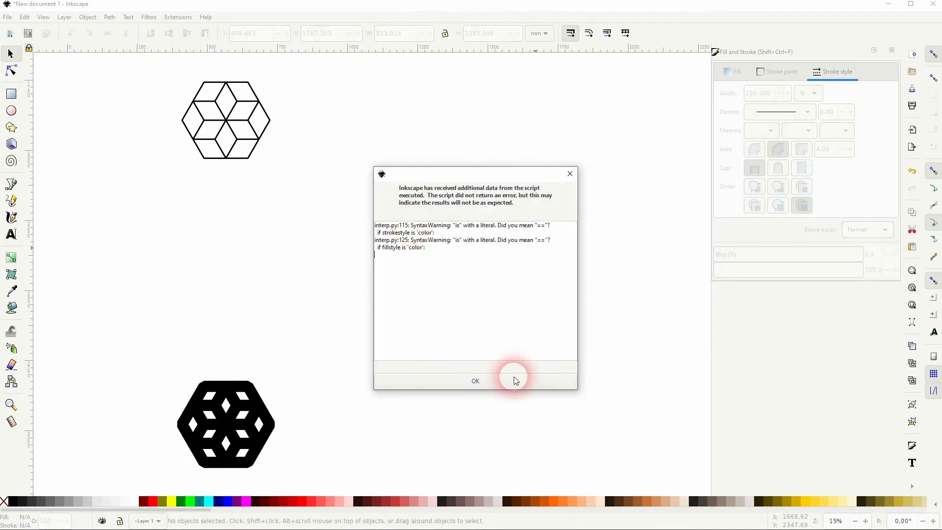
click(475, 380)
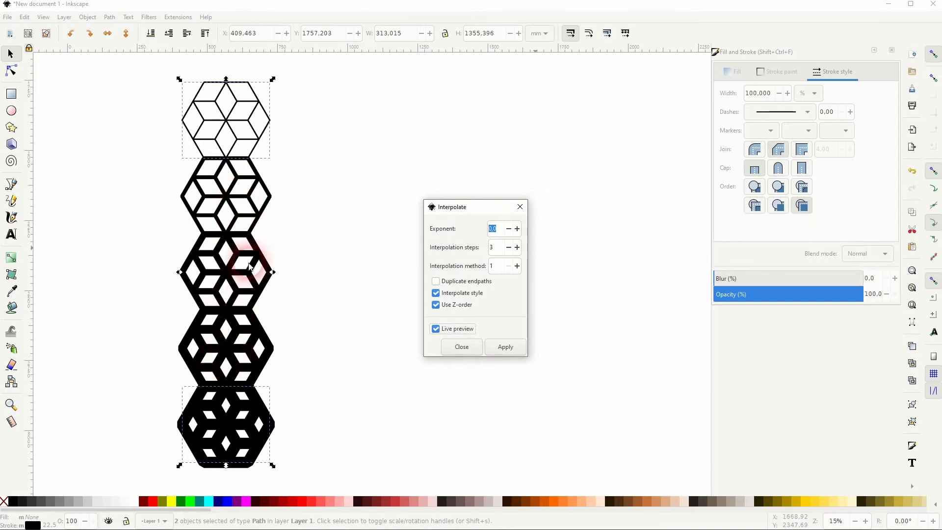
mouse_move(263, 410)
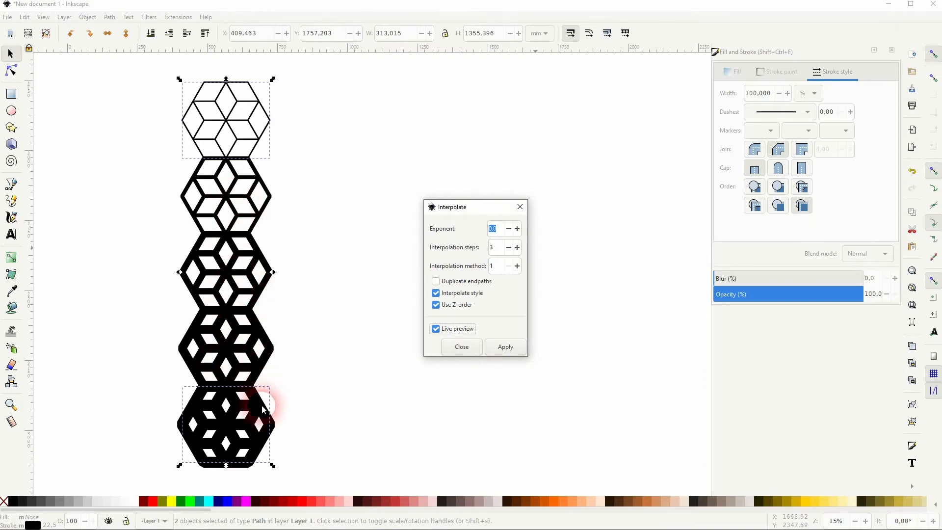
click(504, 347)
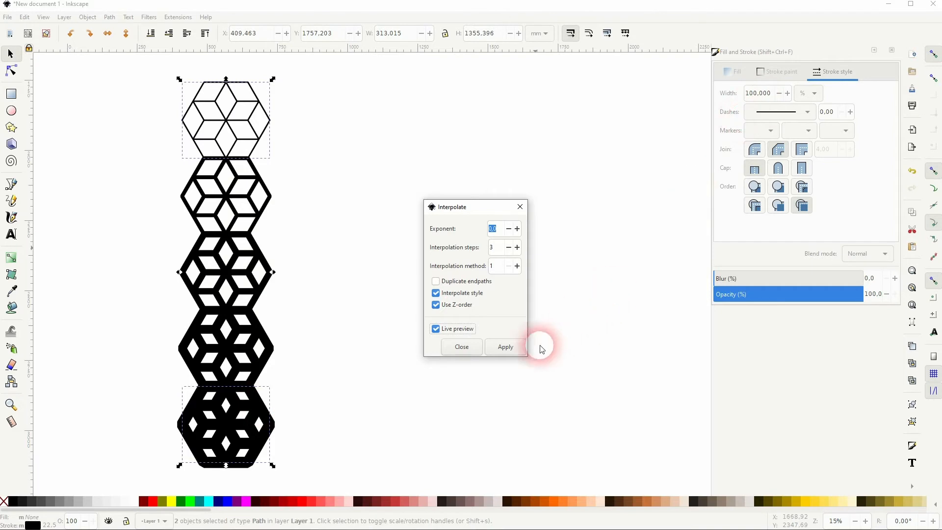
click(461, 346)
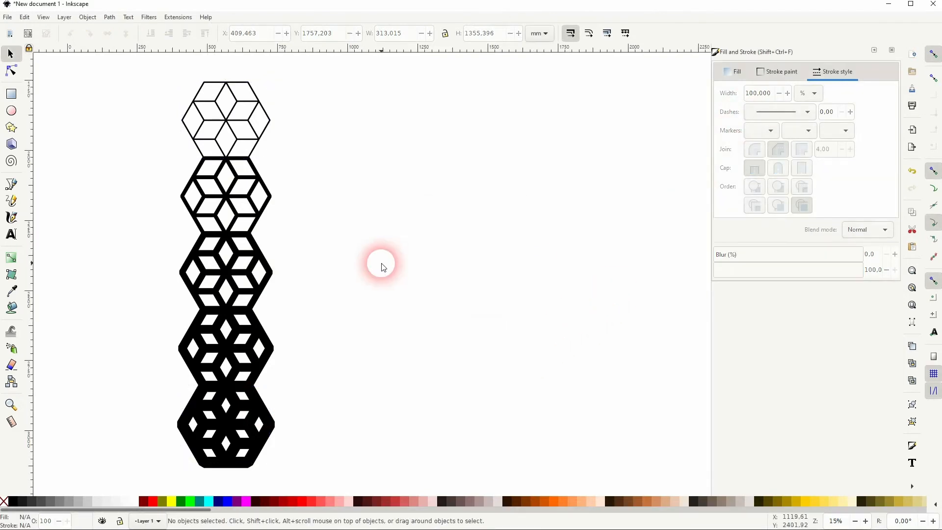
mouse_move(339, 268)
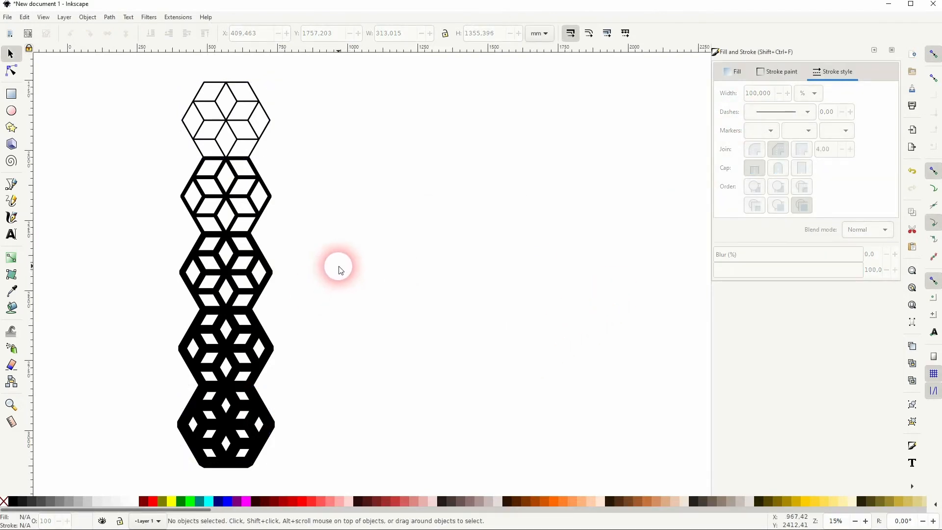
Stamp copies of the graded column sideways, offsetting alternate columns into an interlocking grid.
click(252, 144)
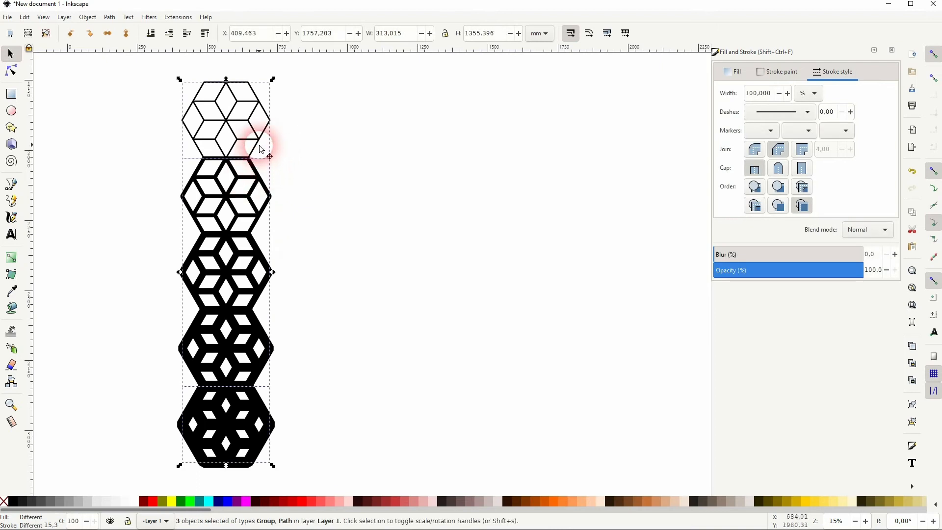
mouse_move(259, 148)
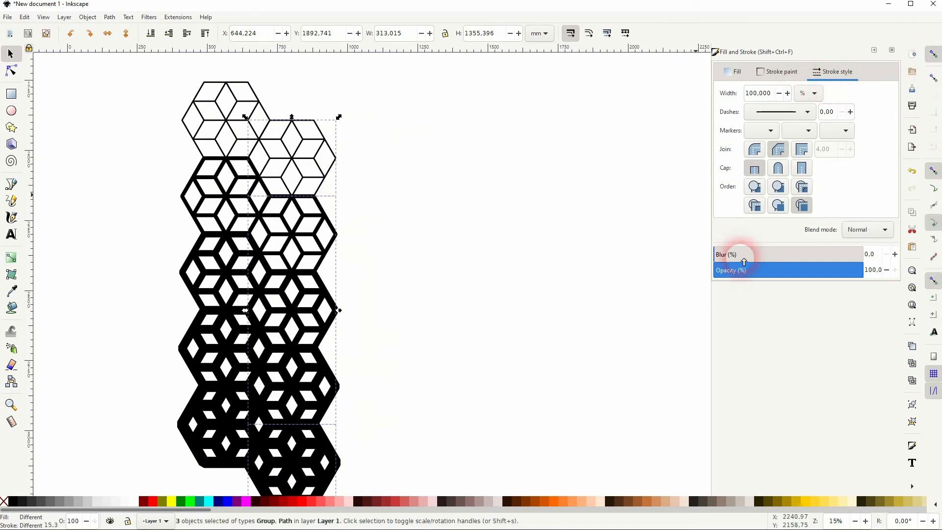
scroll(down, 3)
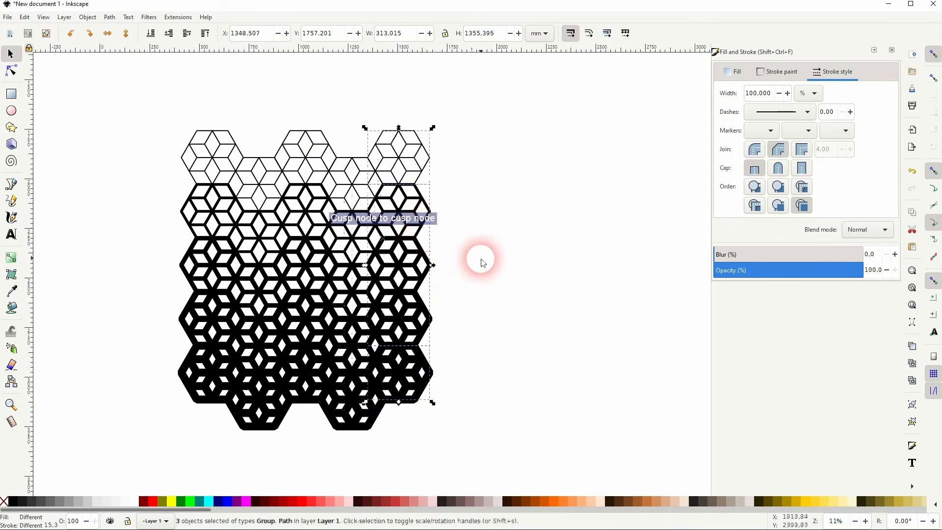
click(478, 258)
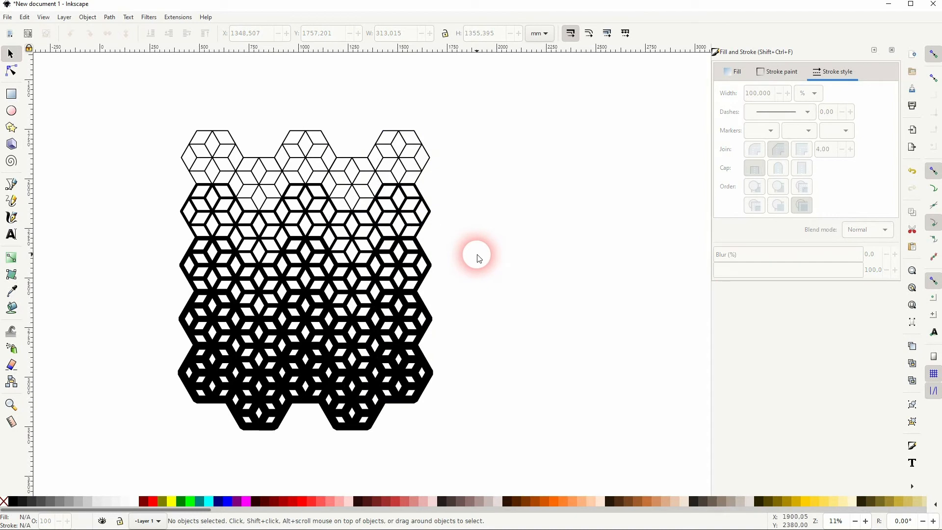
mouse_move(463, 106)
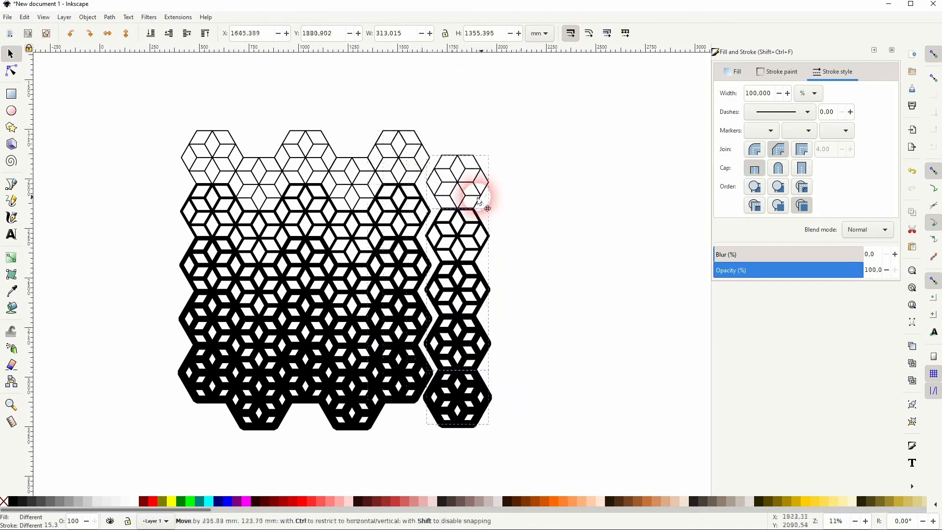
click(532, 219)
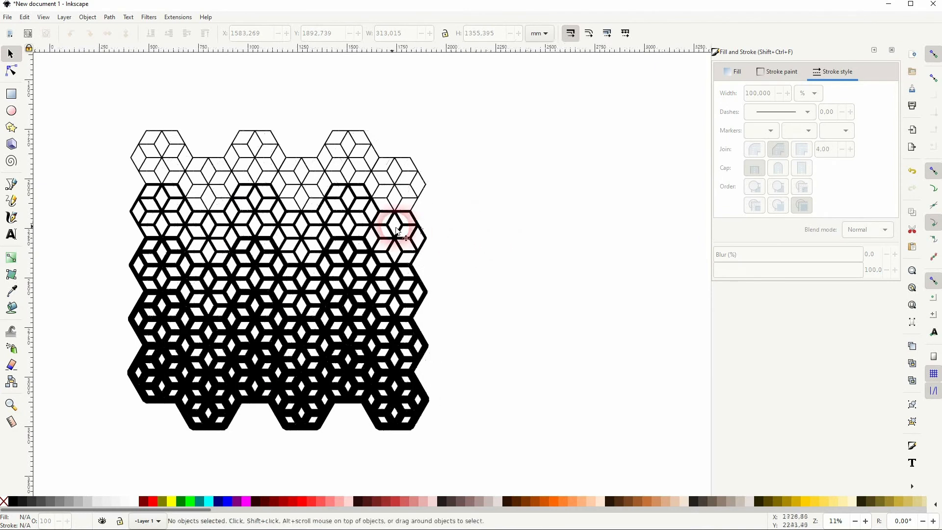
mouse_move(303, 370)
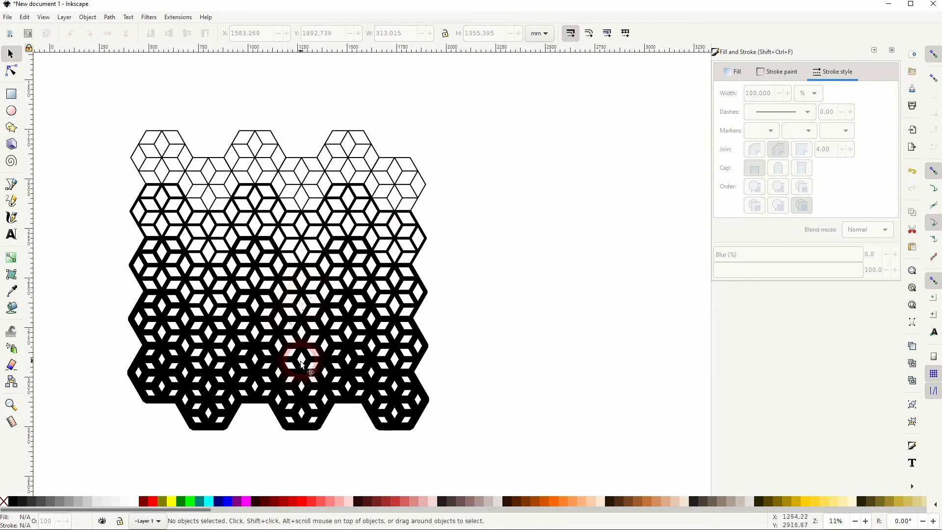
Add a salmon-pink rectangle lowered behind the grid and turn the whole cube pattern white.
click(11, 94)
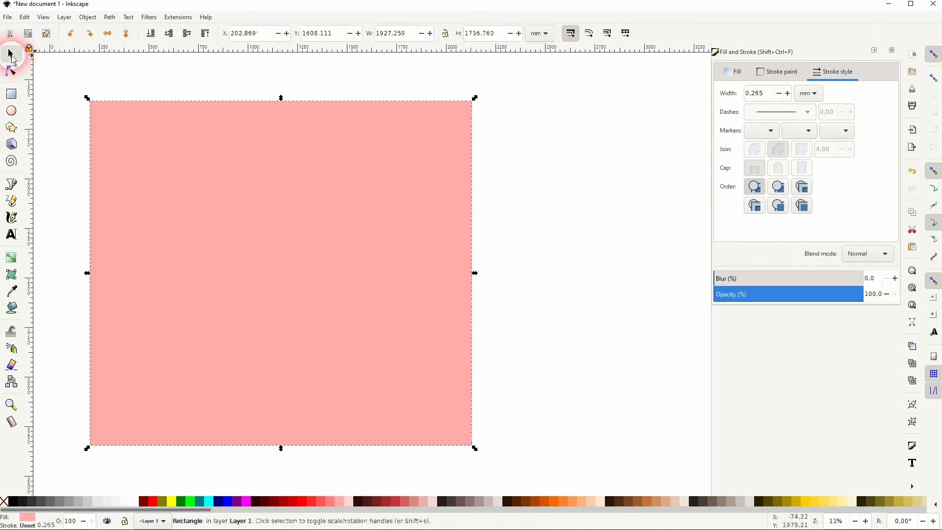
click(537, 297)
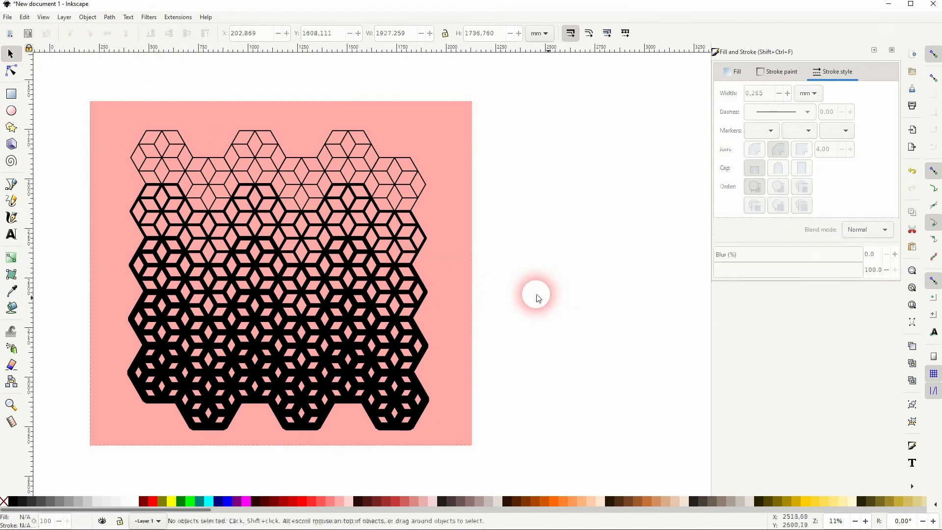
key(ctrl+a)
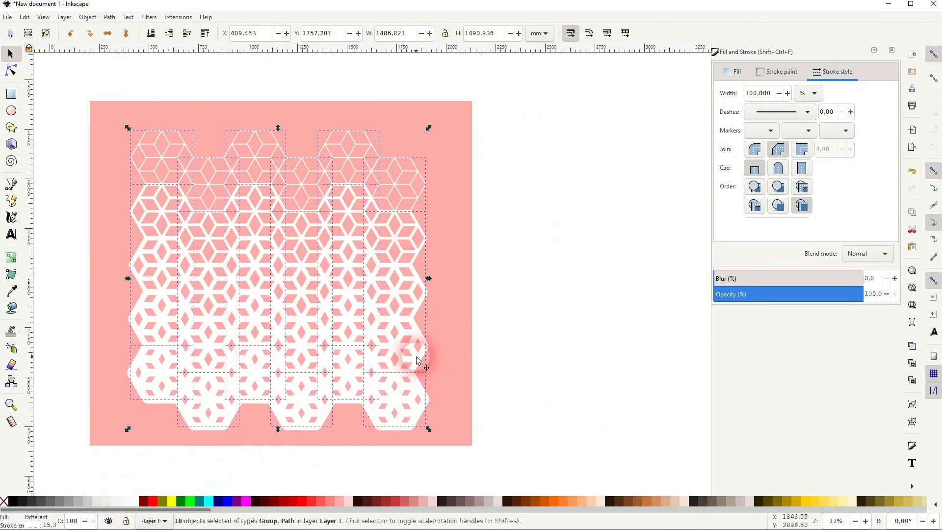
click(528, 329)
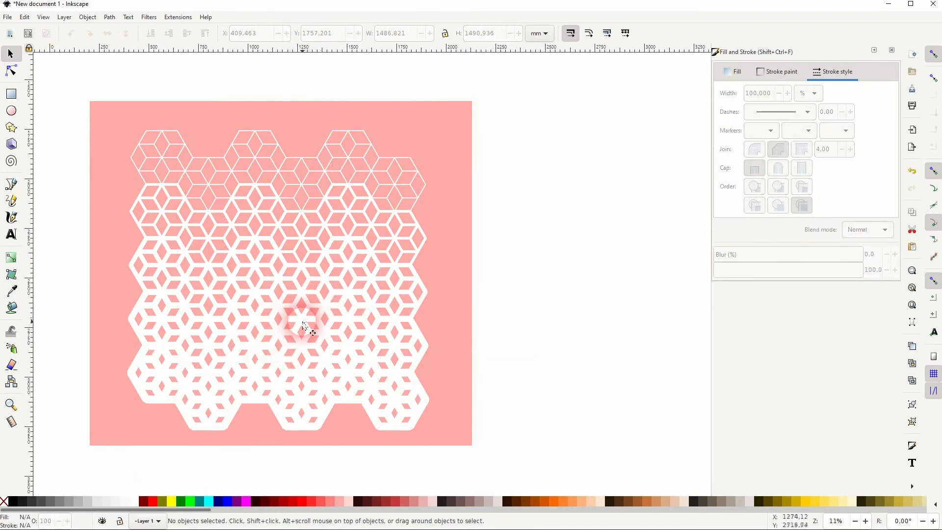
Draw a square over the artwork and set it as a clip on everything via Object > Clip > Set.
click(9, 94)
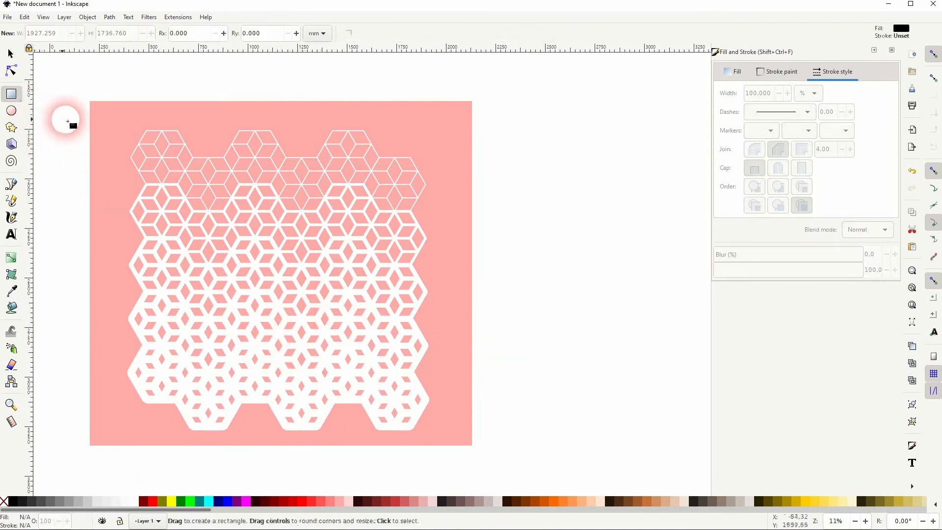
mouse_move(162, 158)
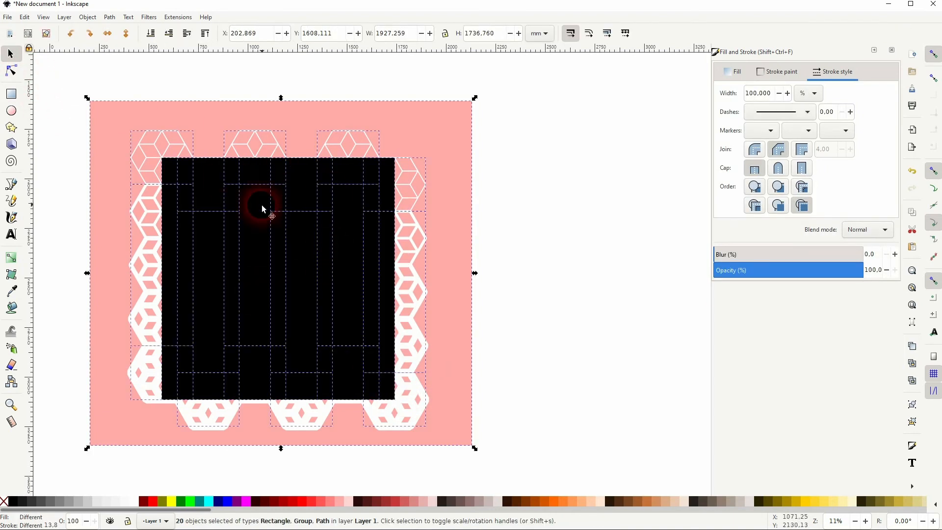
mouse_move(303, 435)
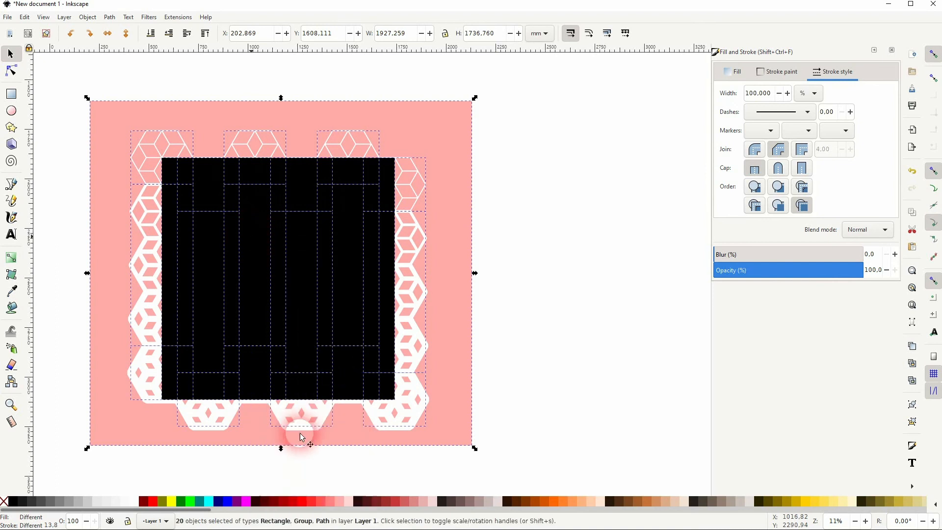
click(391, 377)
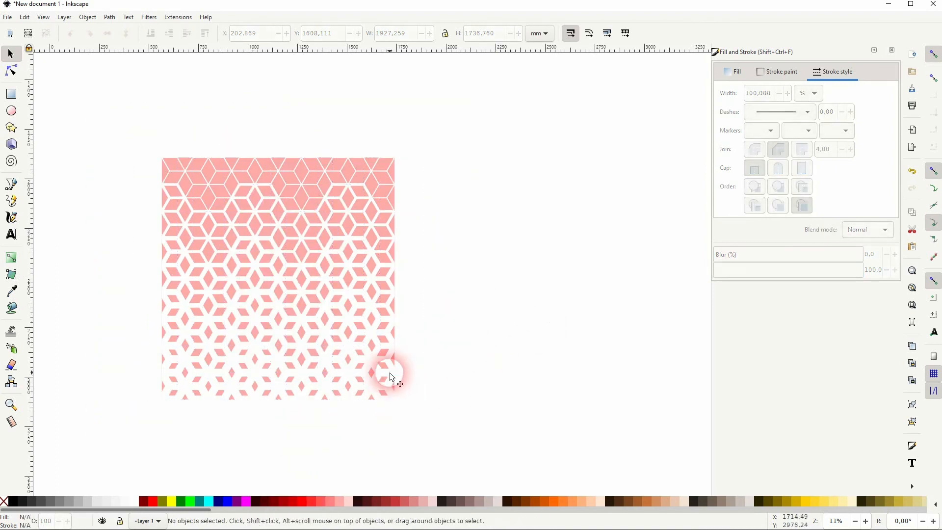
mouse_move(291, 234)
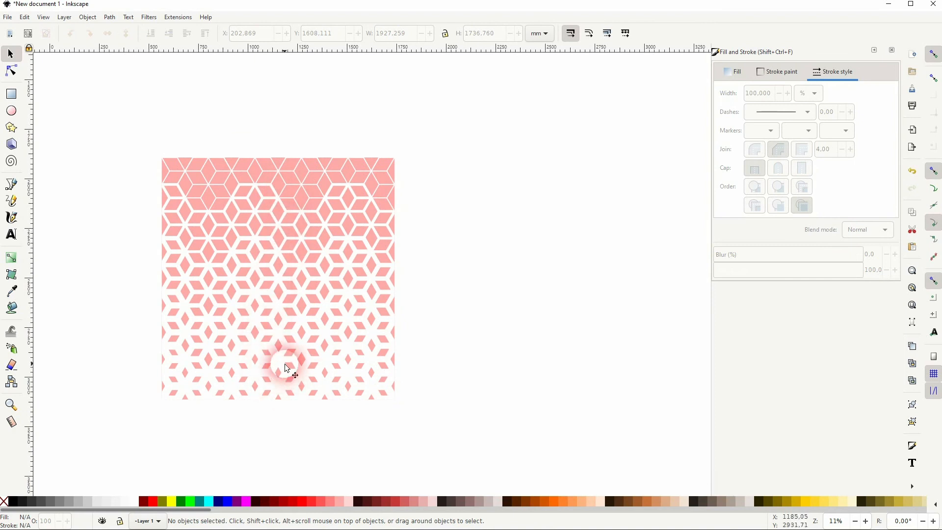
Select all the clipped cube-pattern artwork and group its 19 objects into one.
scroll(up, 3)
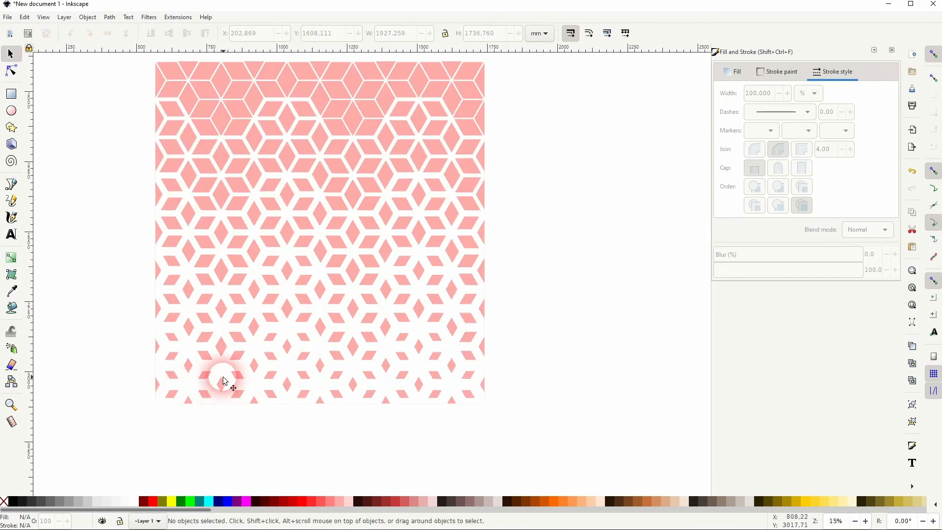
mouse_move(309, 138)
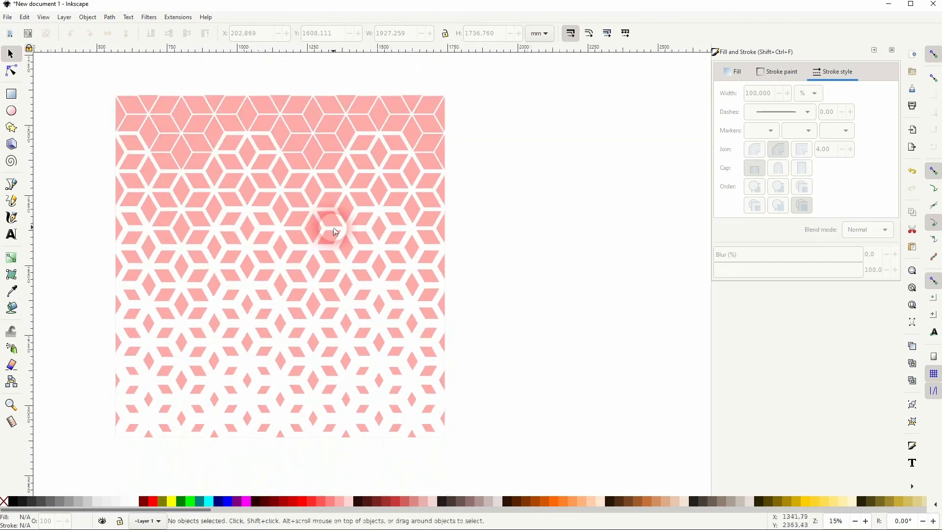
key(ctrl+a)
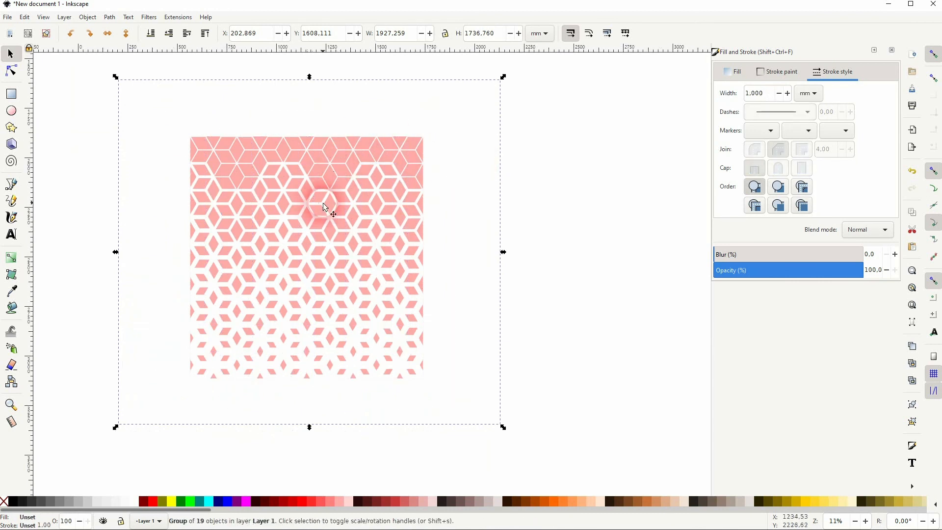
mouse_move(891, 53)
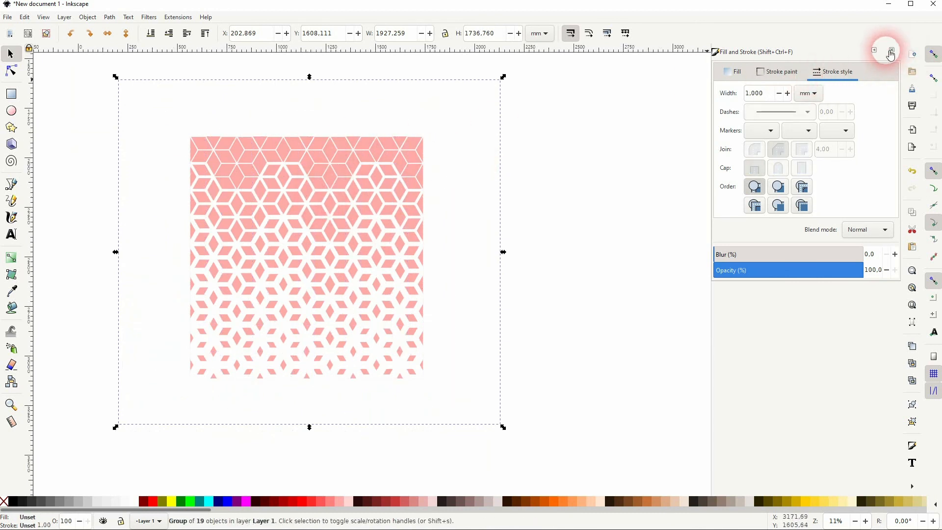